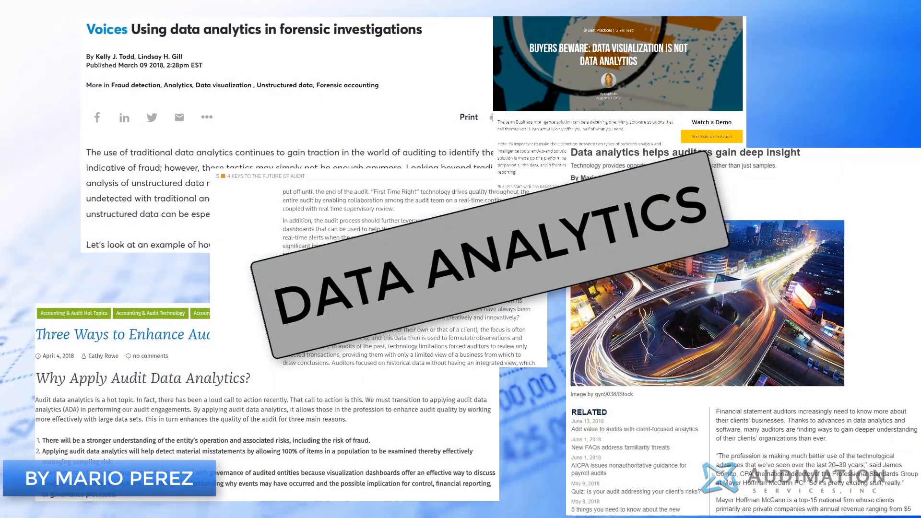
Filter the Salesperson column to only Andrew Cencini's orders
scroll("down", 3)
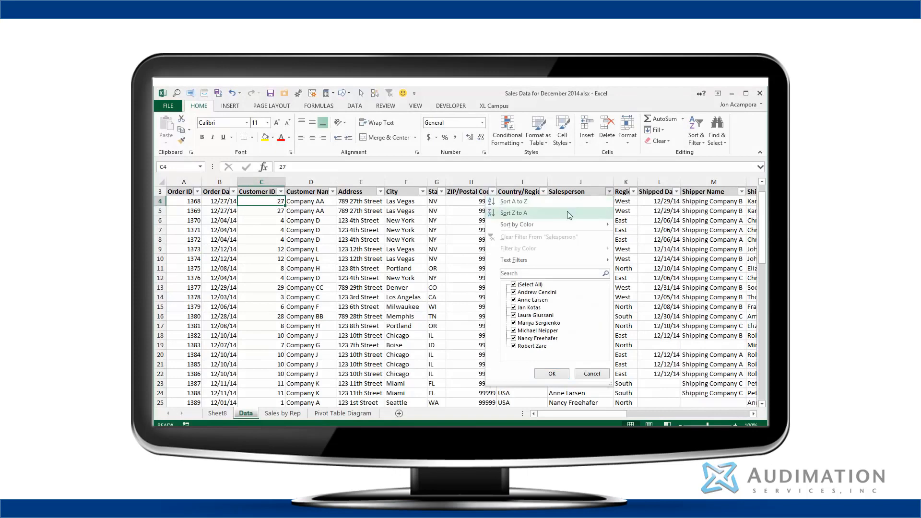
left_click(513, 284)
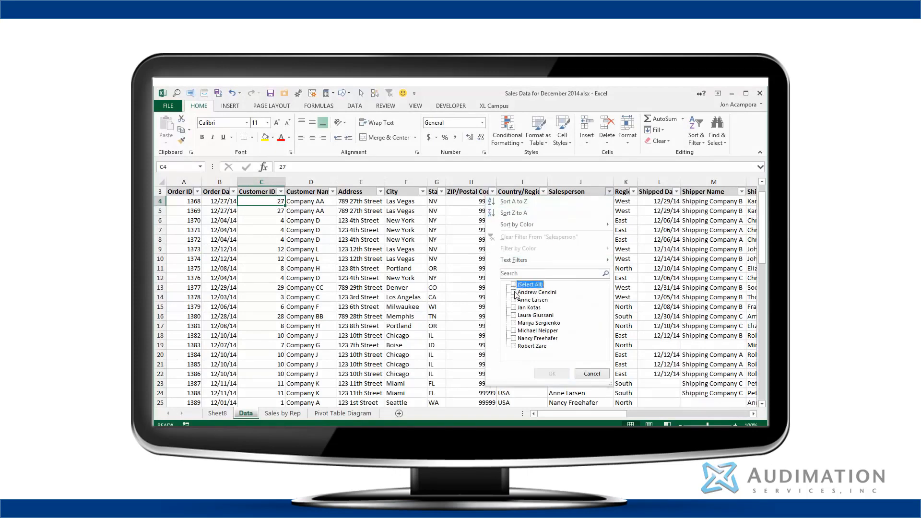
left_click(551, 373)
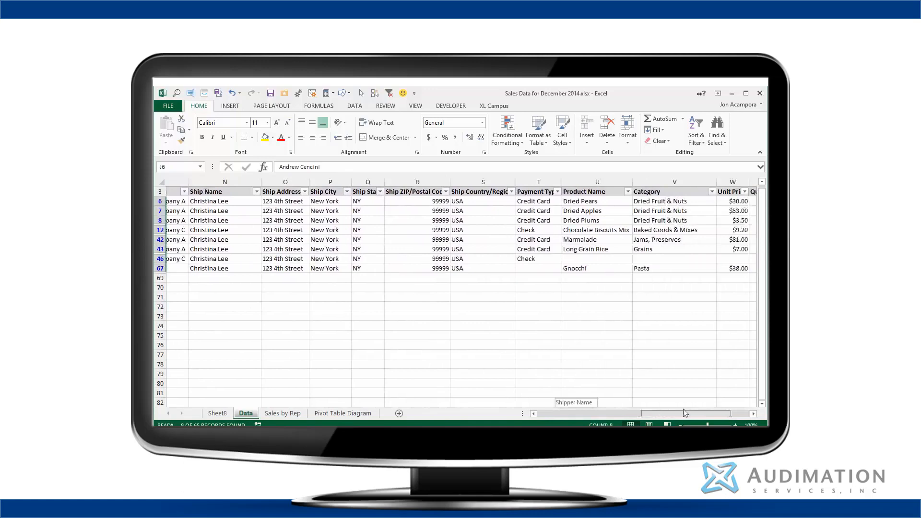
Show Sheet8 with the PivotChart of total revenue per salesperson
scroll("right", 3)
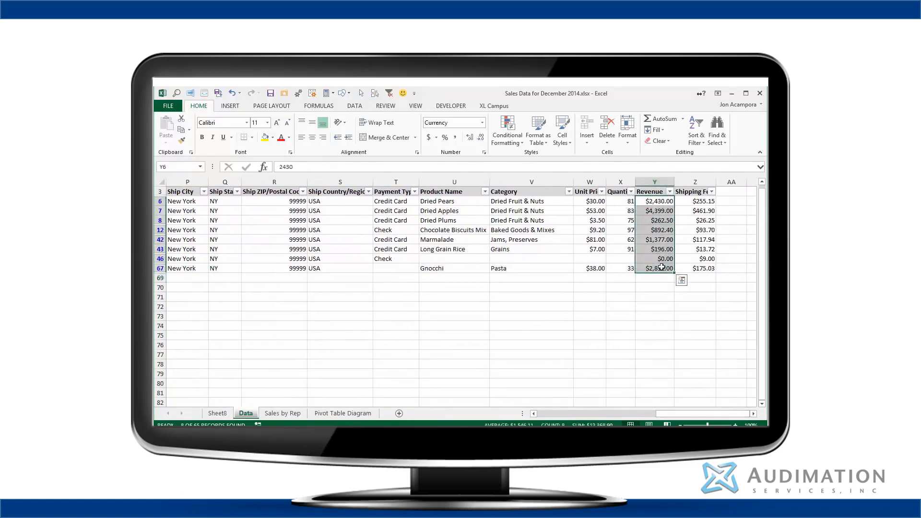
left_click(217, 413)
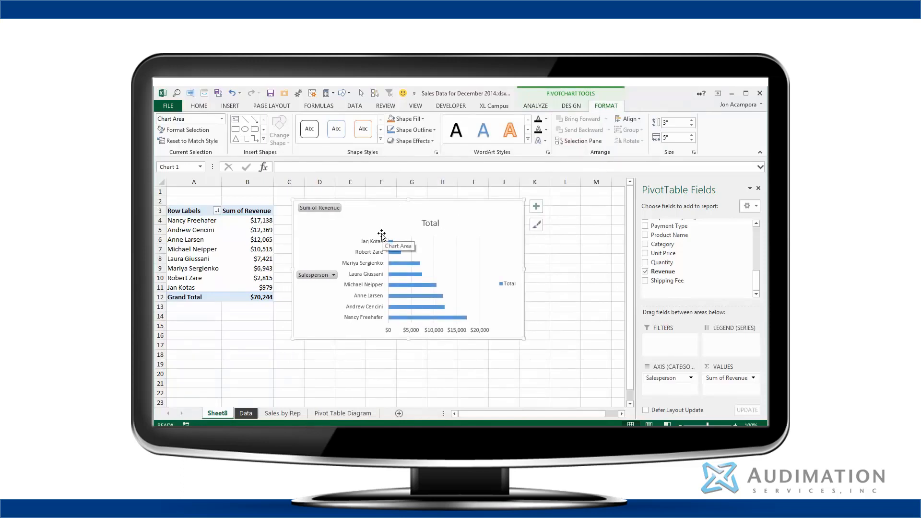
mouse_move(381, 251)
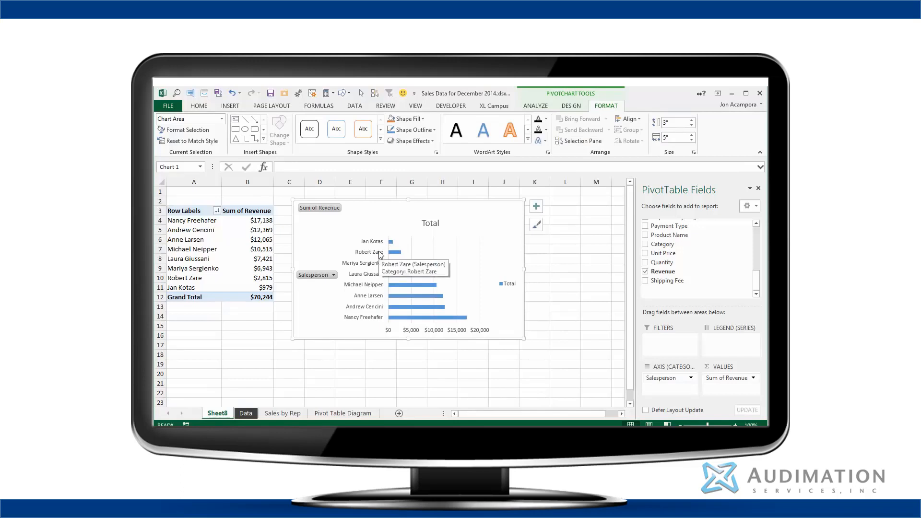
mouse_move(399, 257)
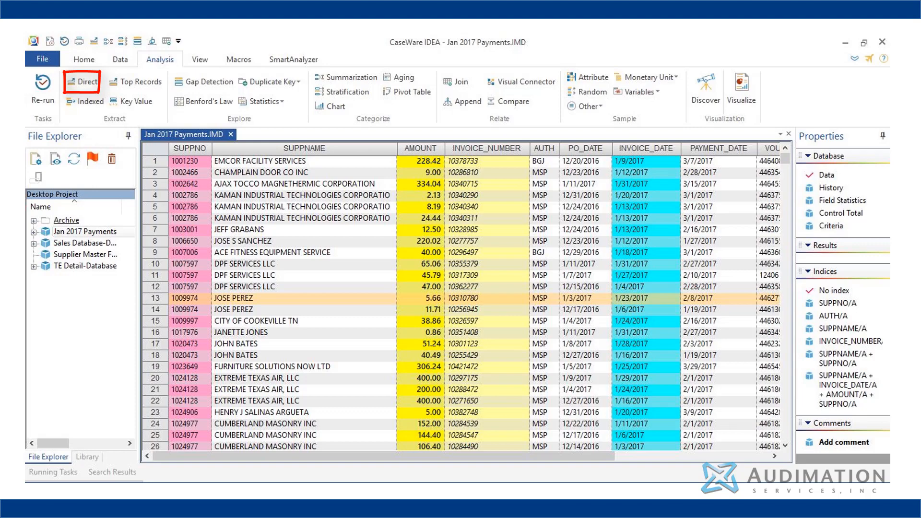
mouse_move(268, 81)
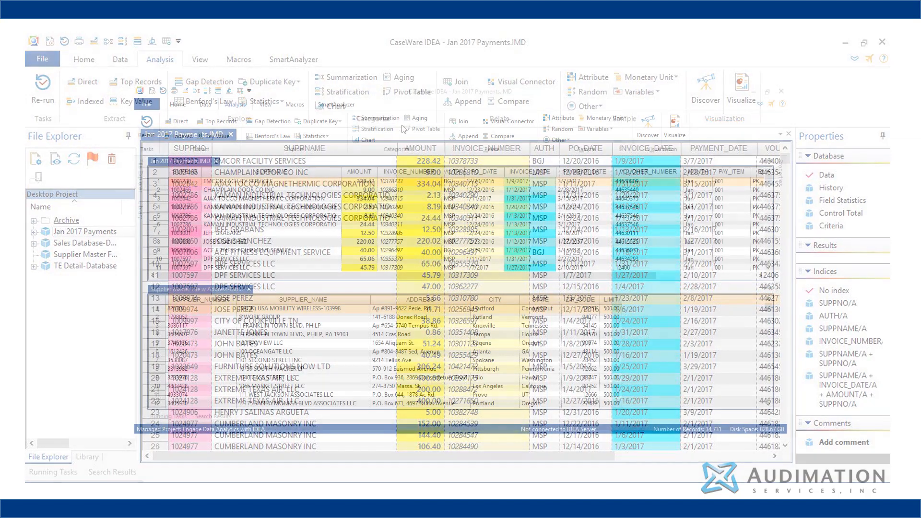
Set up a join with Supplier Master File as secondary, matching SUPPNO to SUPPLIER_NUMBER
left_click(462, 81)
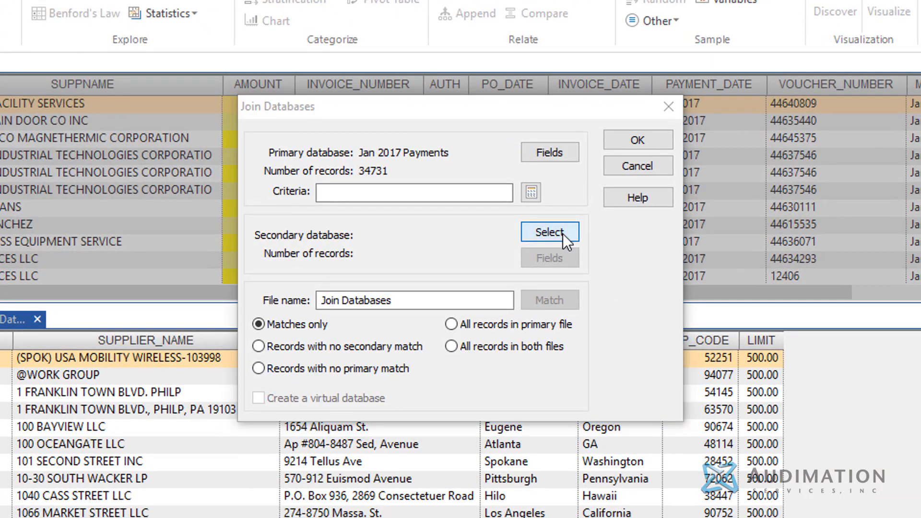
left_click(548, 231)
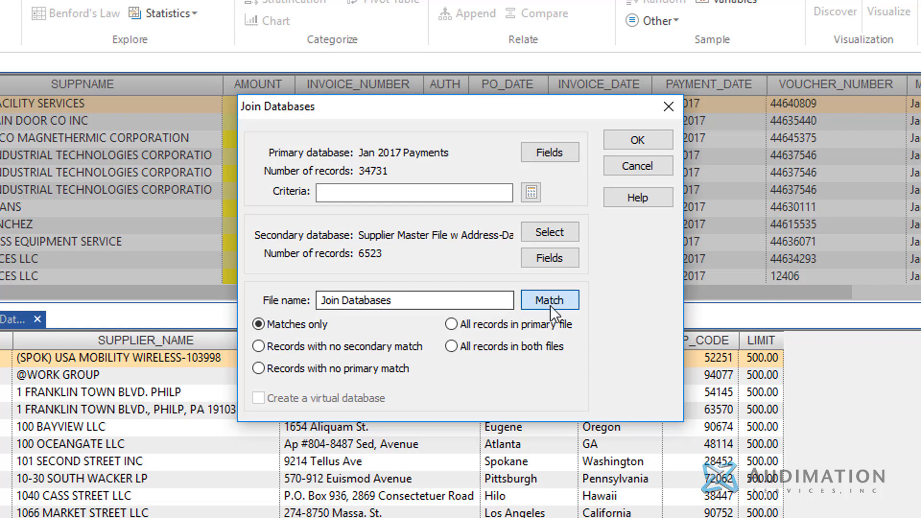
left_click(549, 299)
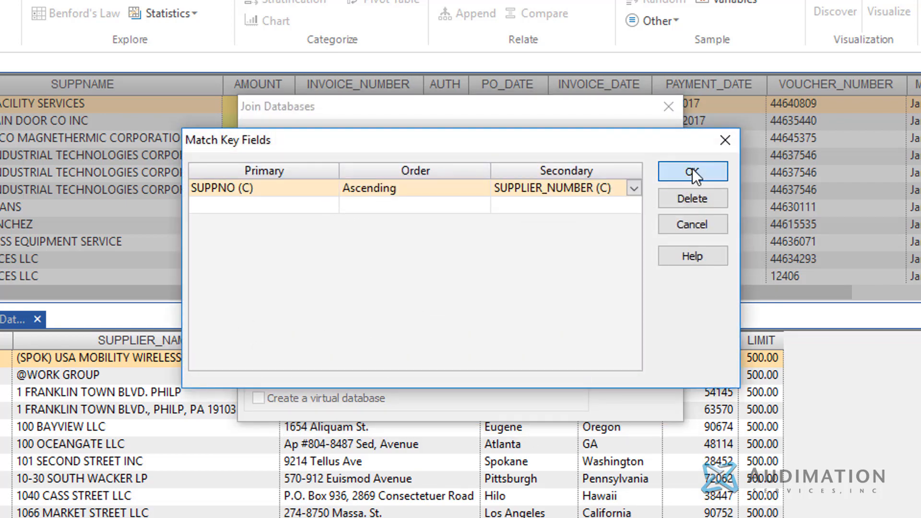
left_click(693, 172)
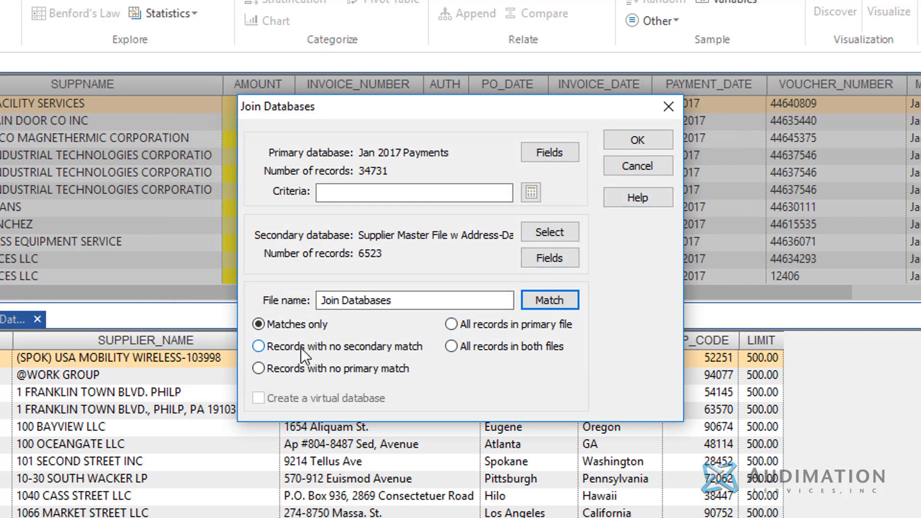
Keep records with no secondary match, name the output 'Payments no', and run the join
left_click(258, 347)
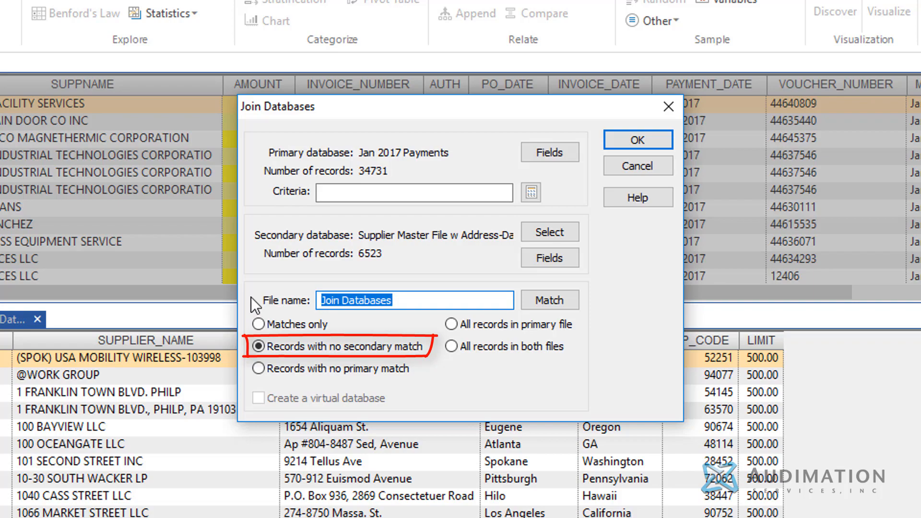
type("Payments no")
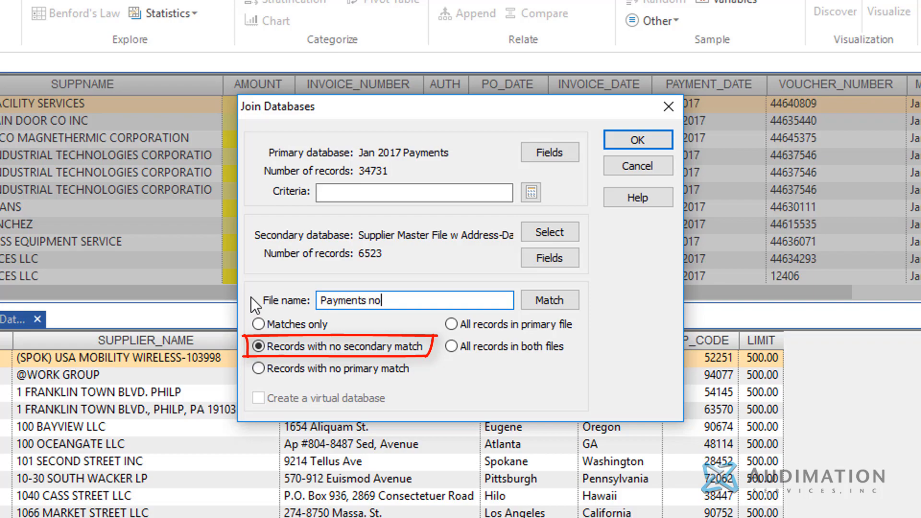
left_click(637, 140)
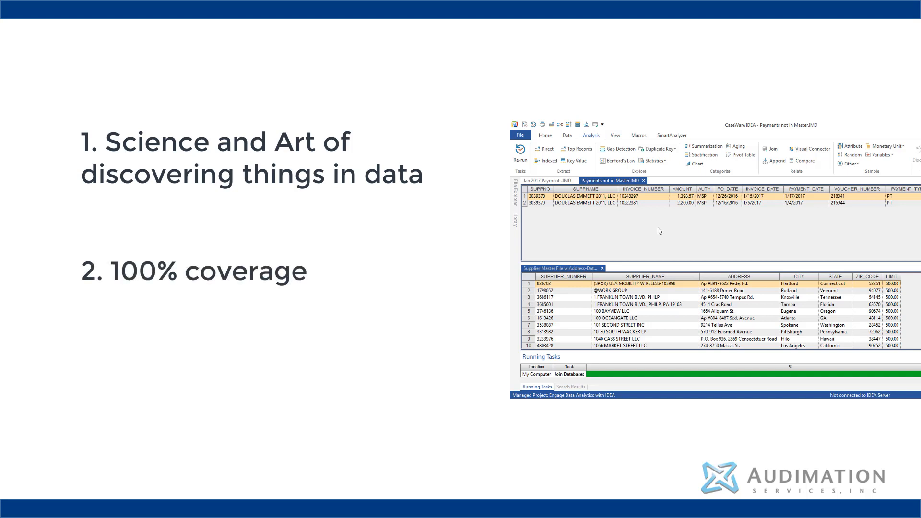
Advance to the Audimation website slide
key("Right")
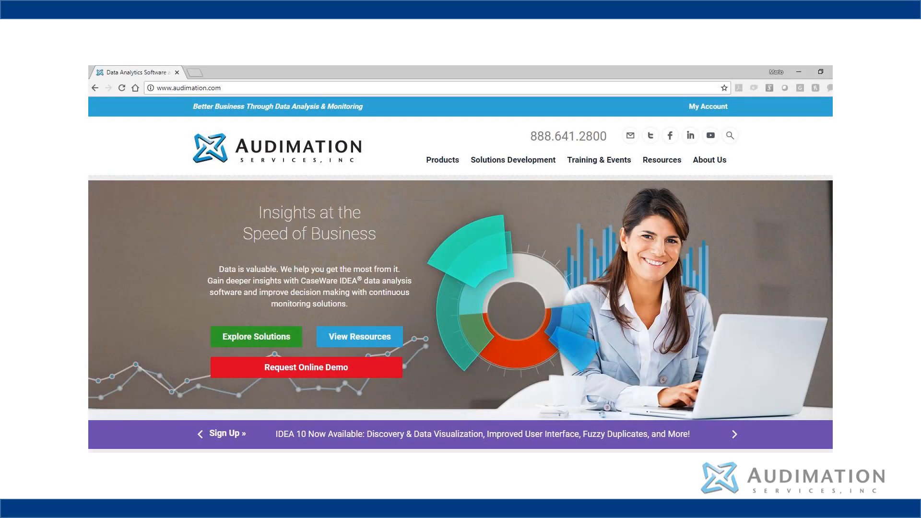